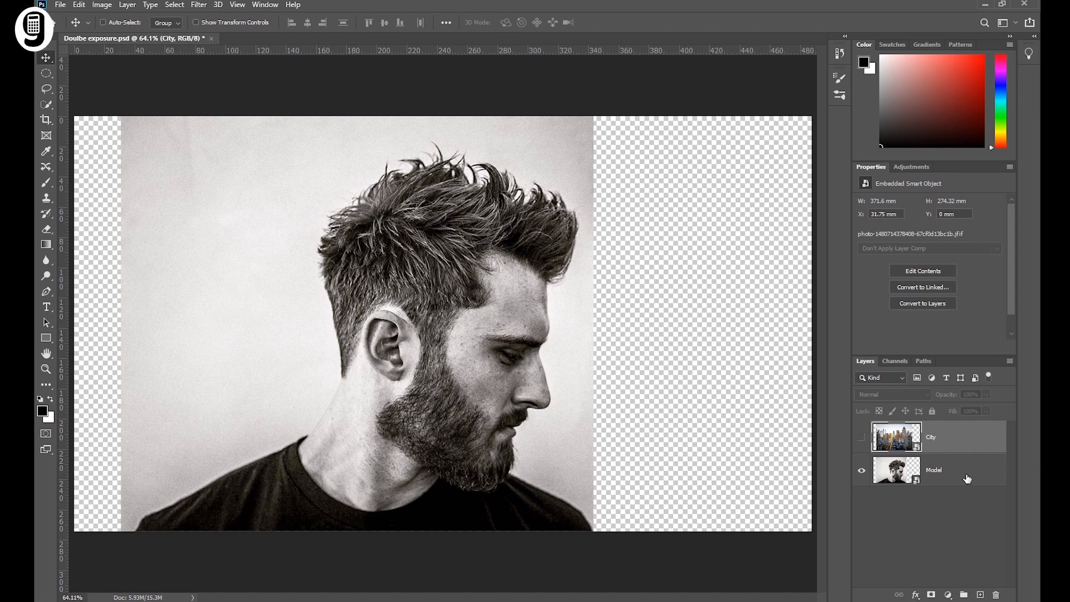
Step: Toggle the city layer's visibility off to work on the portrait beneath it
click(933, 469)
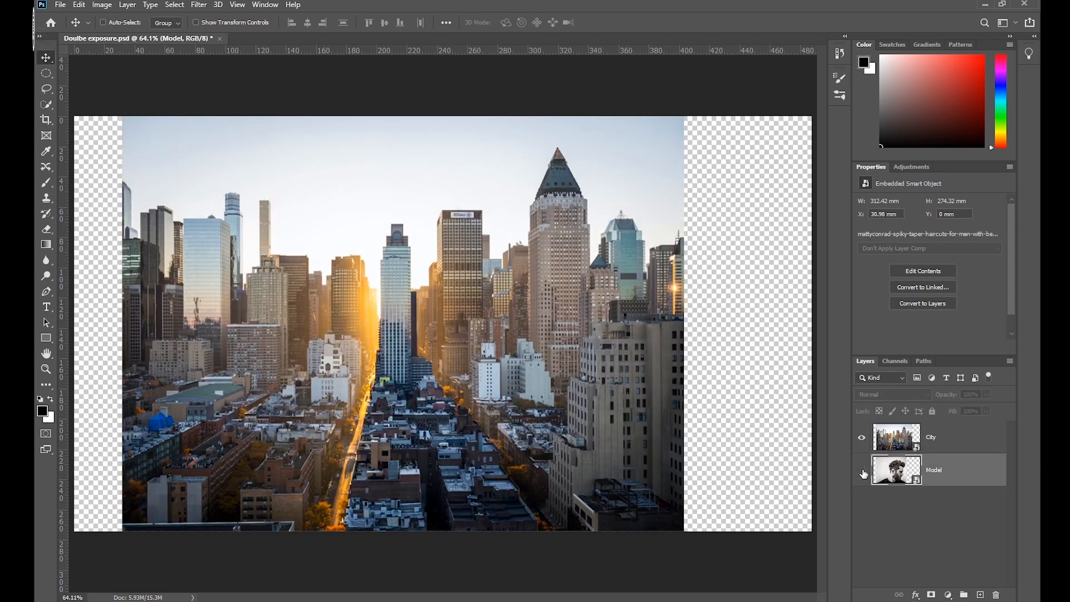
click(862, 437)
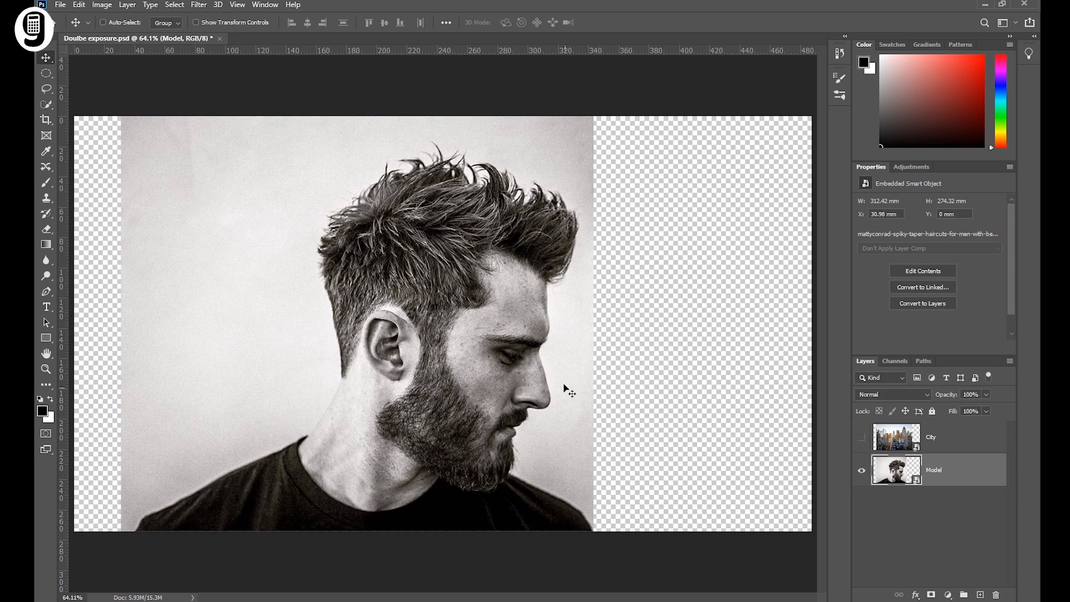
mouse_move(231, 293)
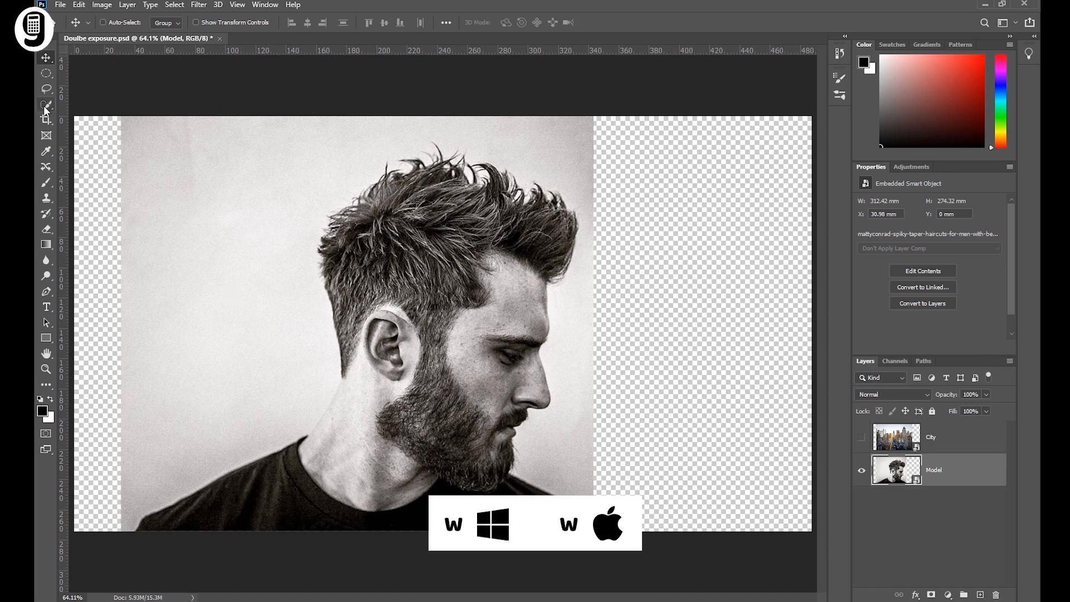
Step: Quick-select the man, feather the selection, and add it as a layer mask
click(45, 104)
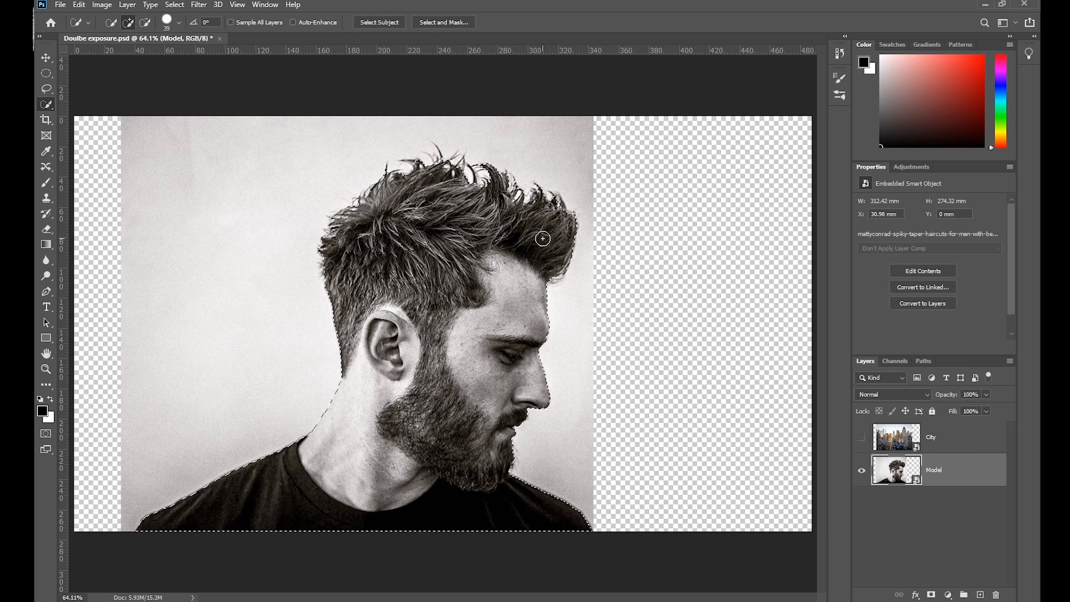
key(Shift+F6)
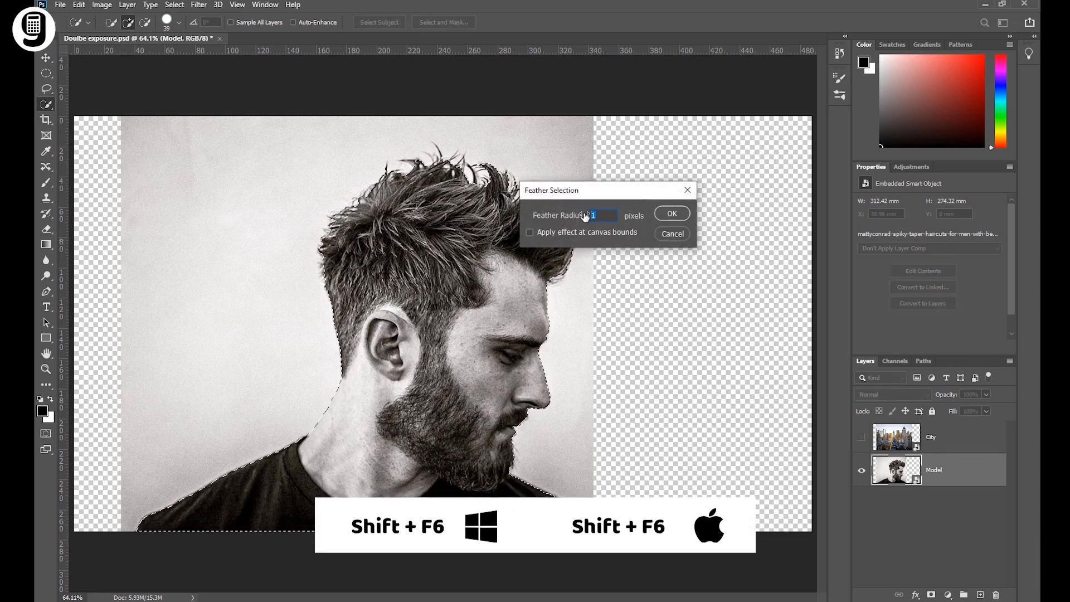
click(671, 213)
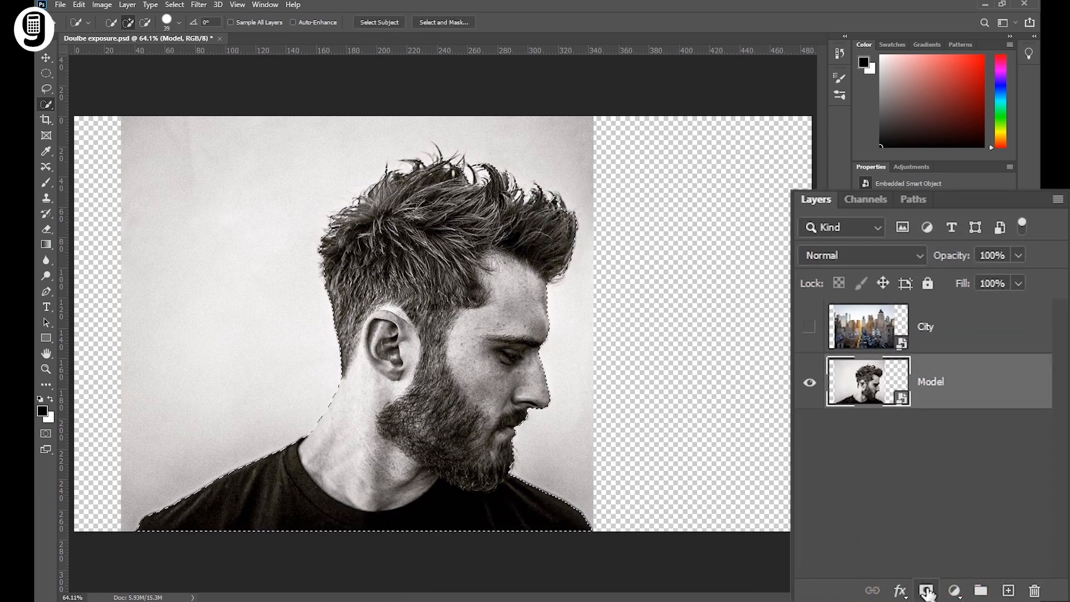
click(926, 590)
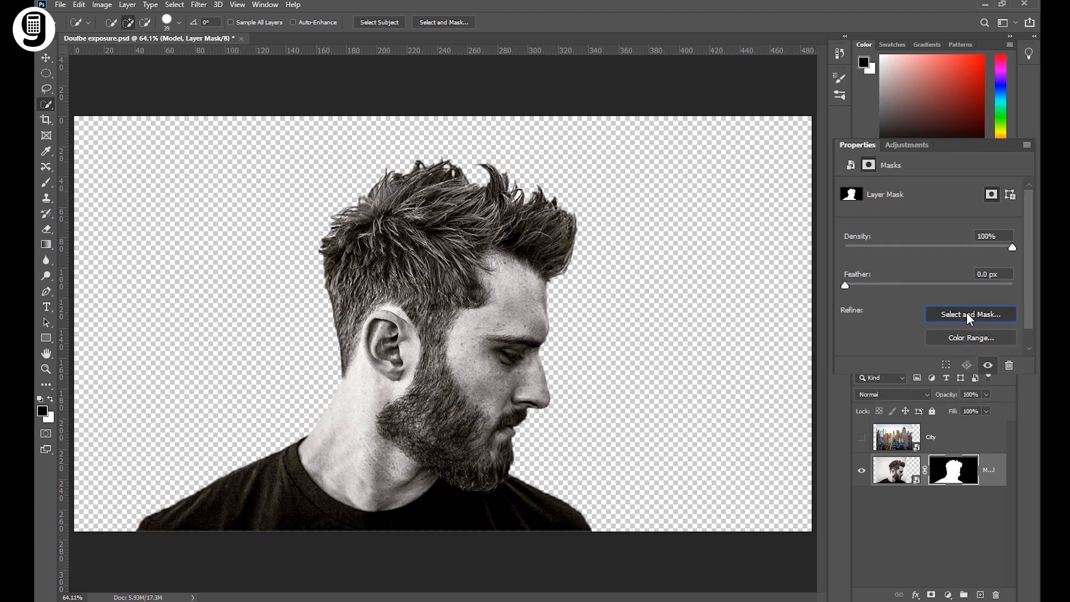
Step: Refine the mask edge with Smart Radius at 3 px around the hair and beard
click(970, 314)
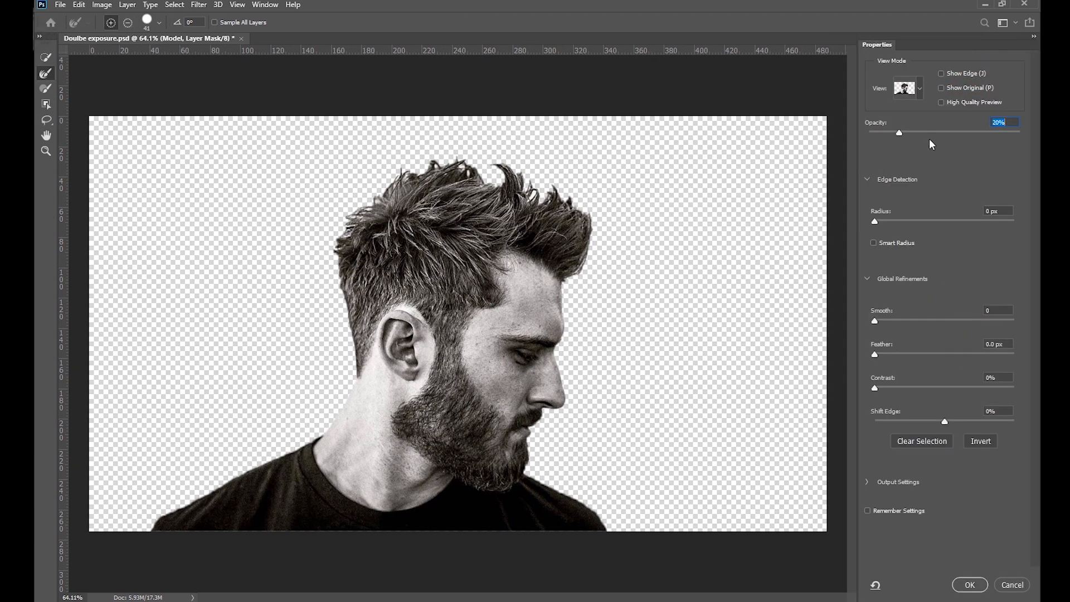
click(906, 87)
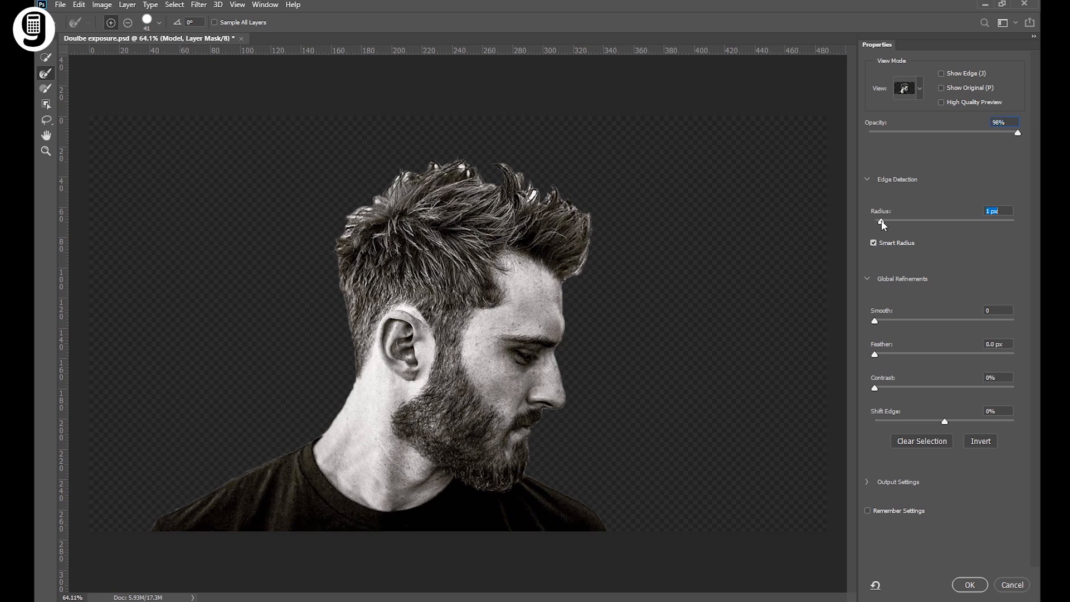
drag(881, 222, 892, 223)
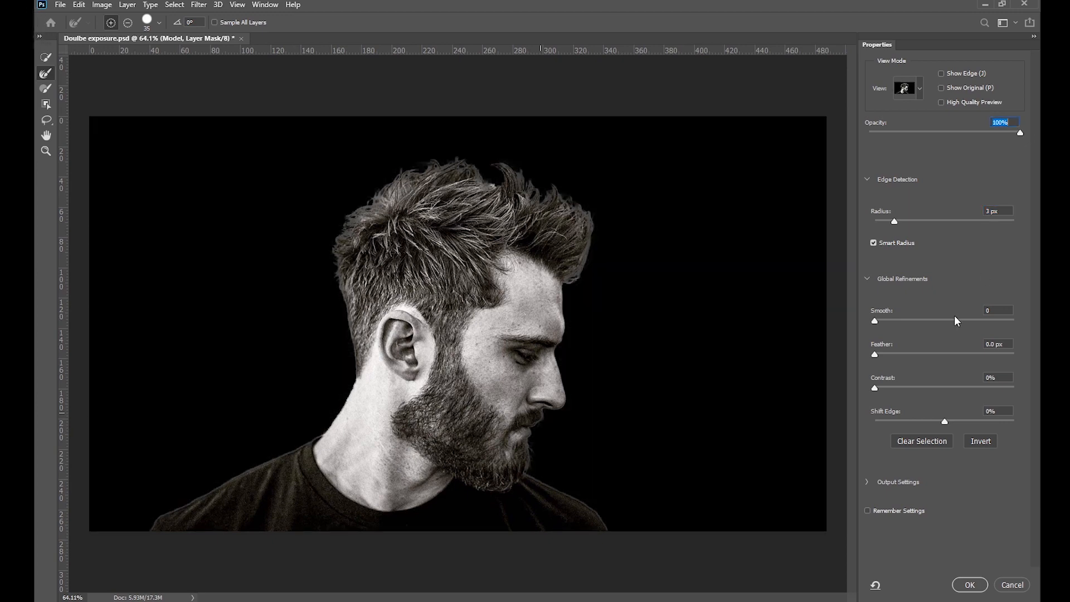
click(970, 584)
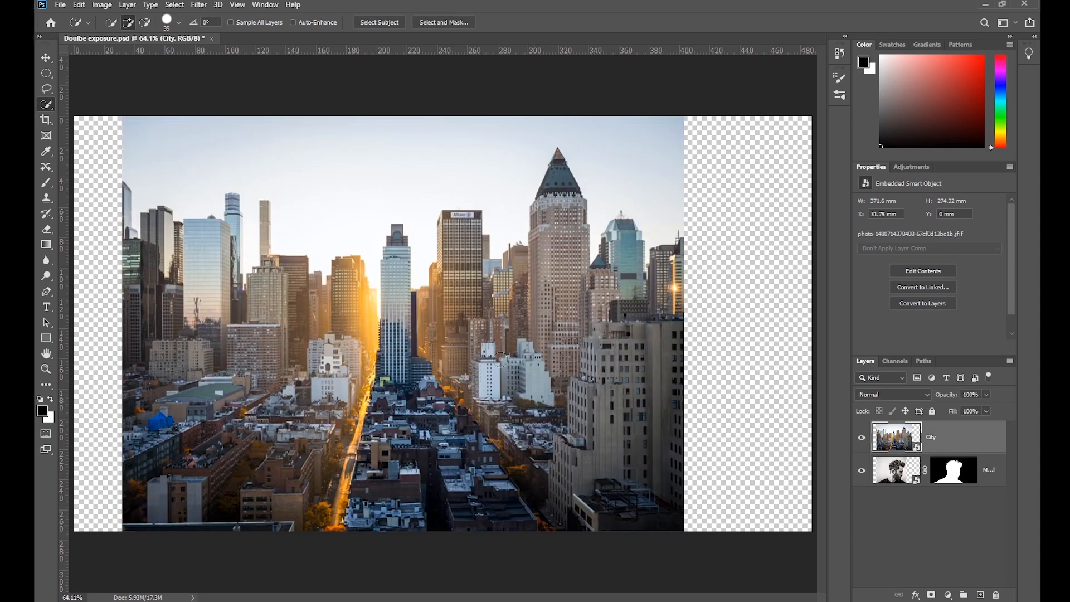
Step: Lower the City layer opacity and free-transform it larger over the man's silhouette
click(46, 58)
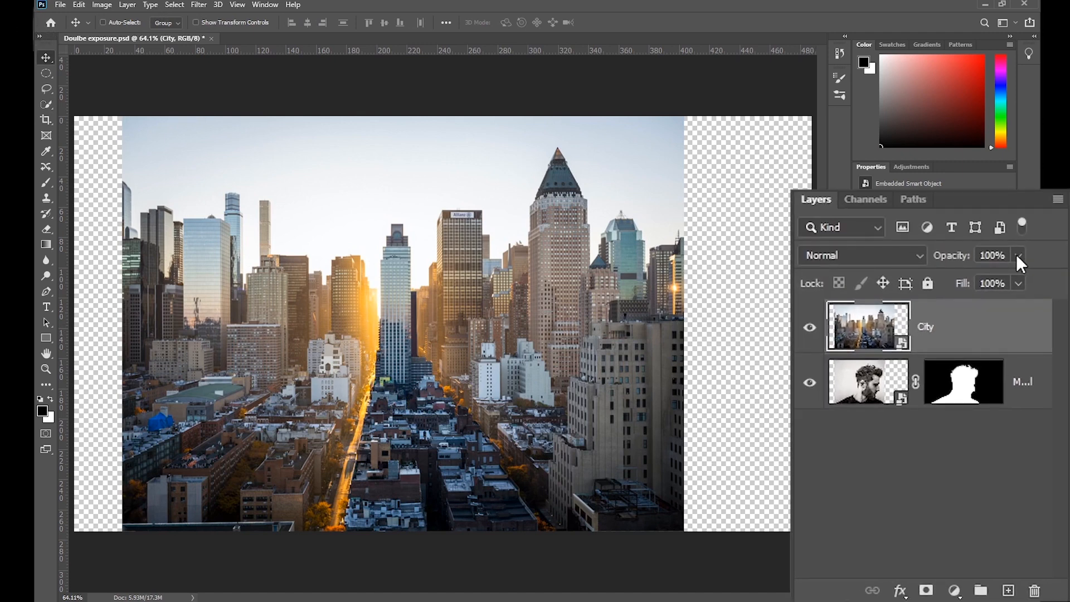
click(1018, 254)
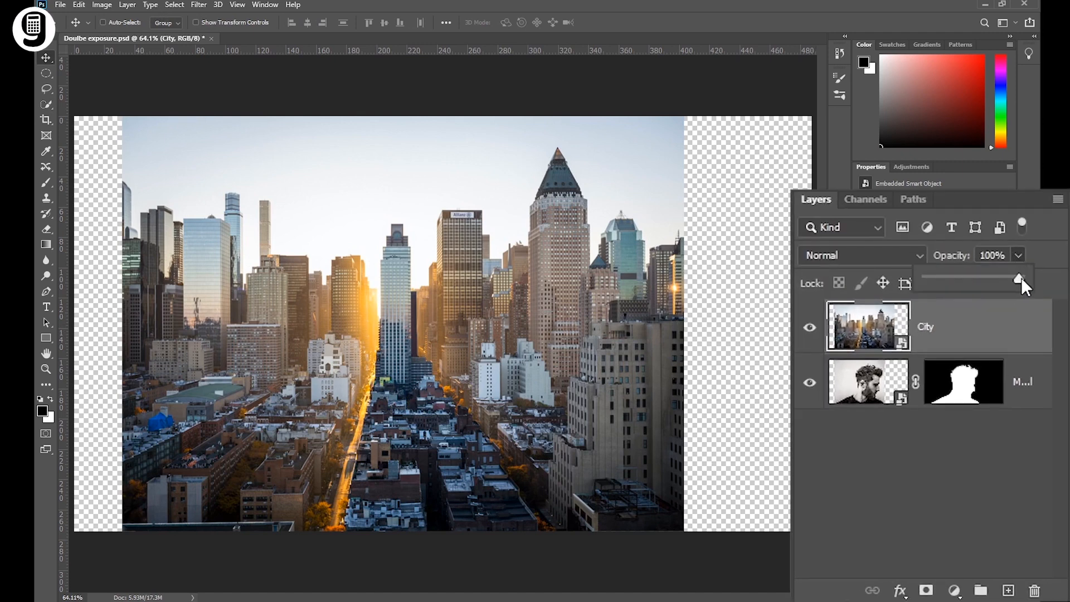
drag(1020, 280, 977, 279)
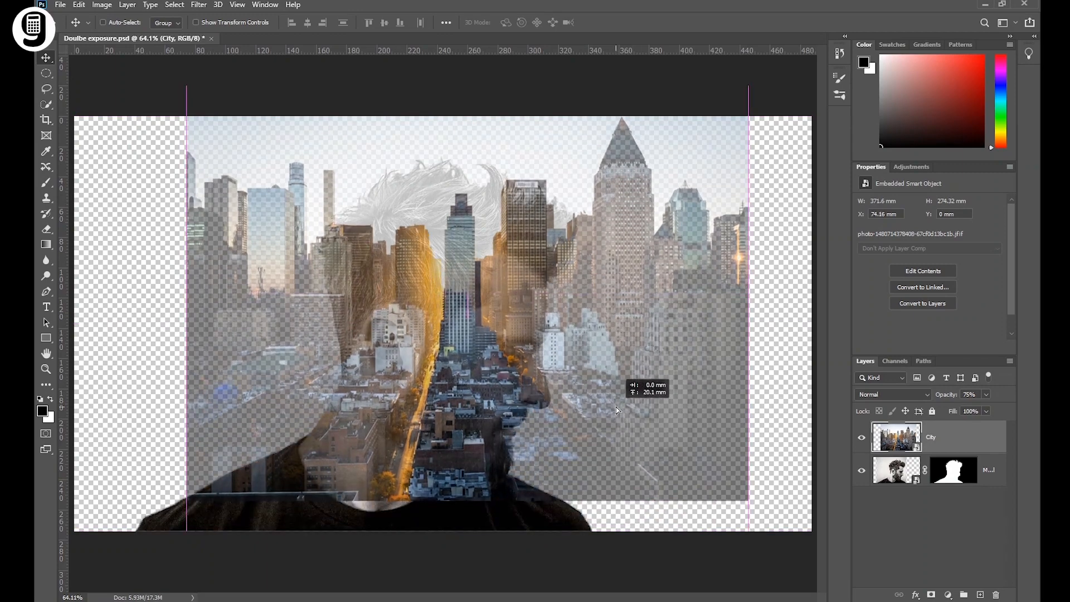
key(ctrl+t)
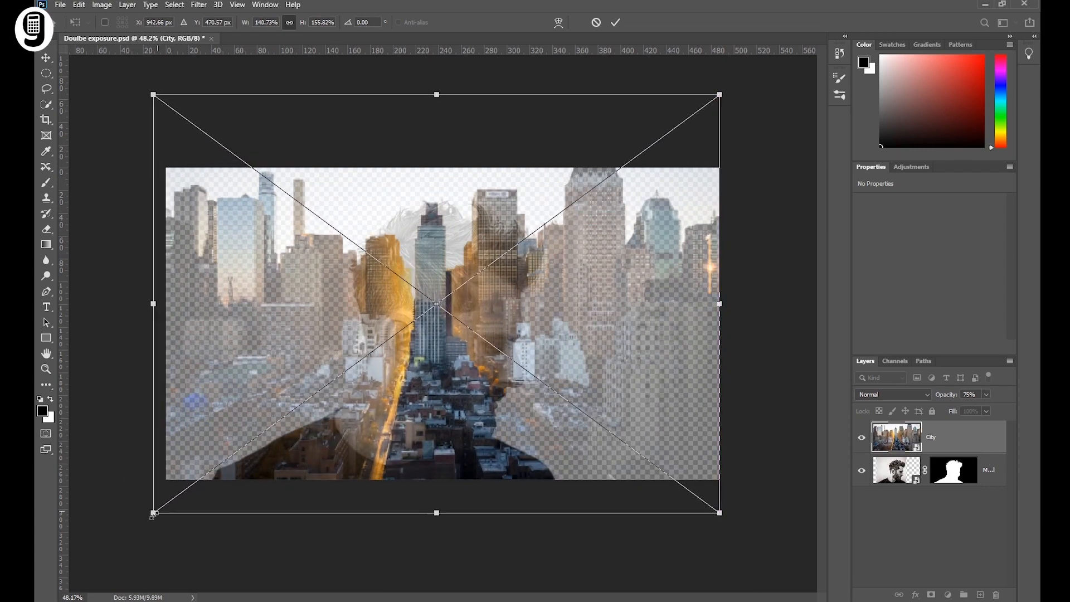
drag(153, 513, 118, 544)
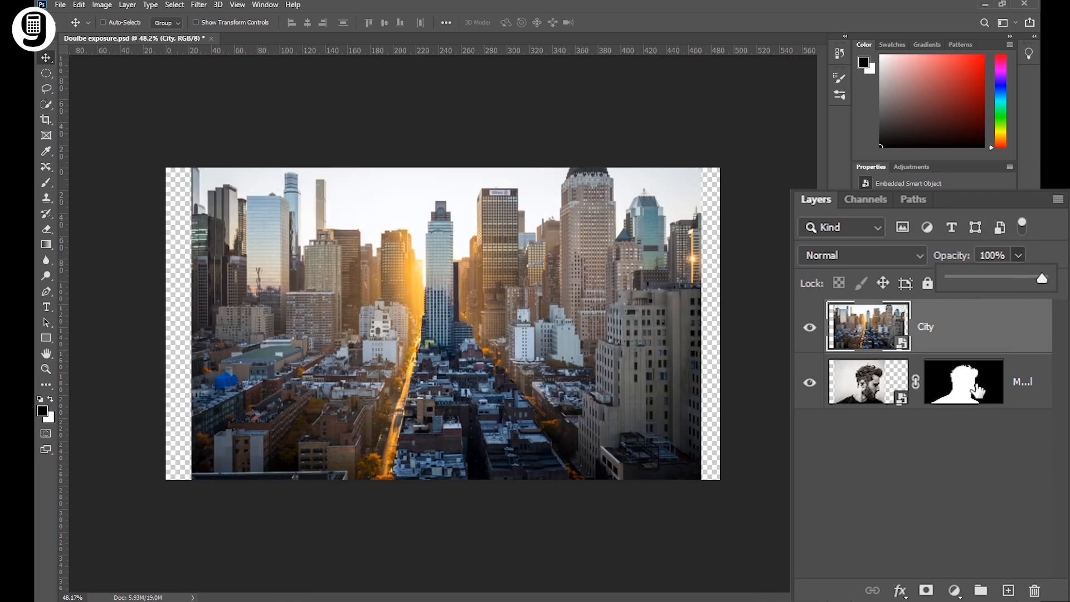
Step: Load the man's mask as a selection and apply it as a mask on the City layer
click(963, 382)
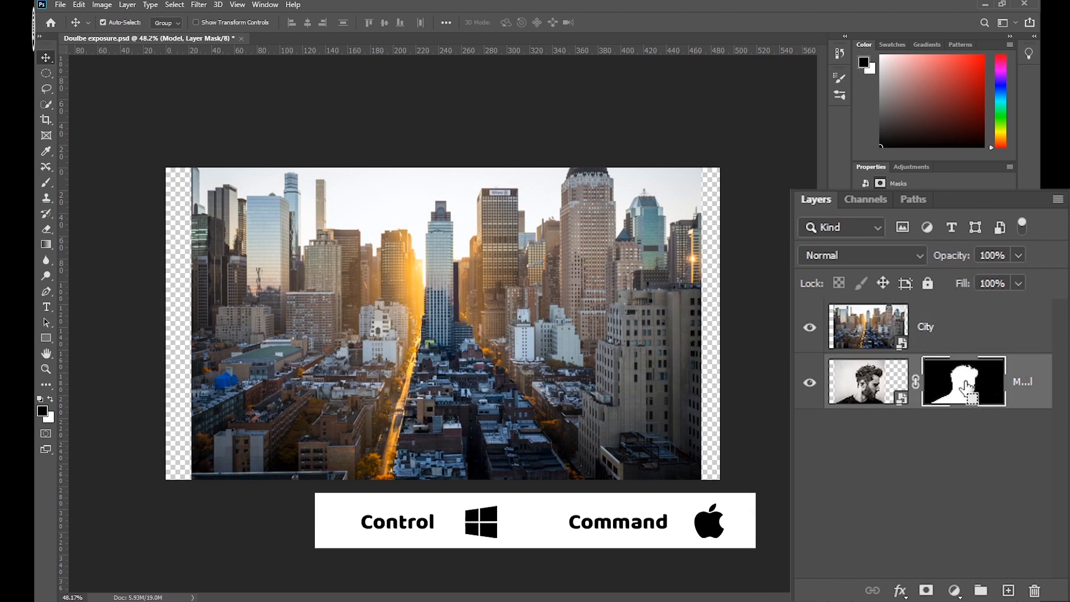
click(963, 381)
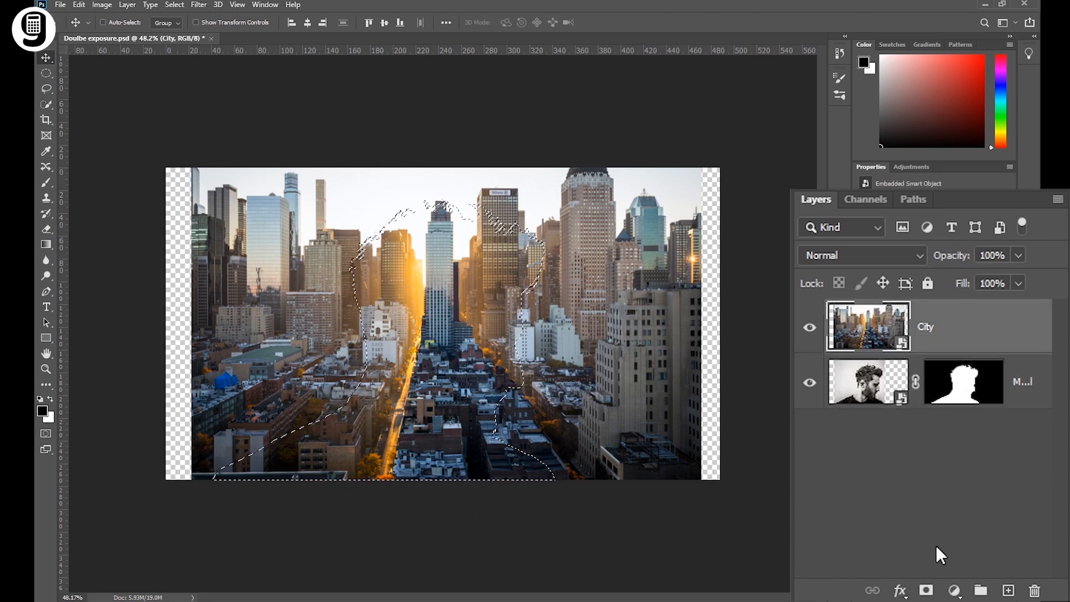
click(926, 591)
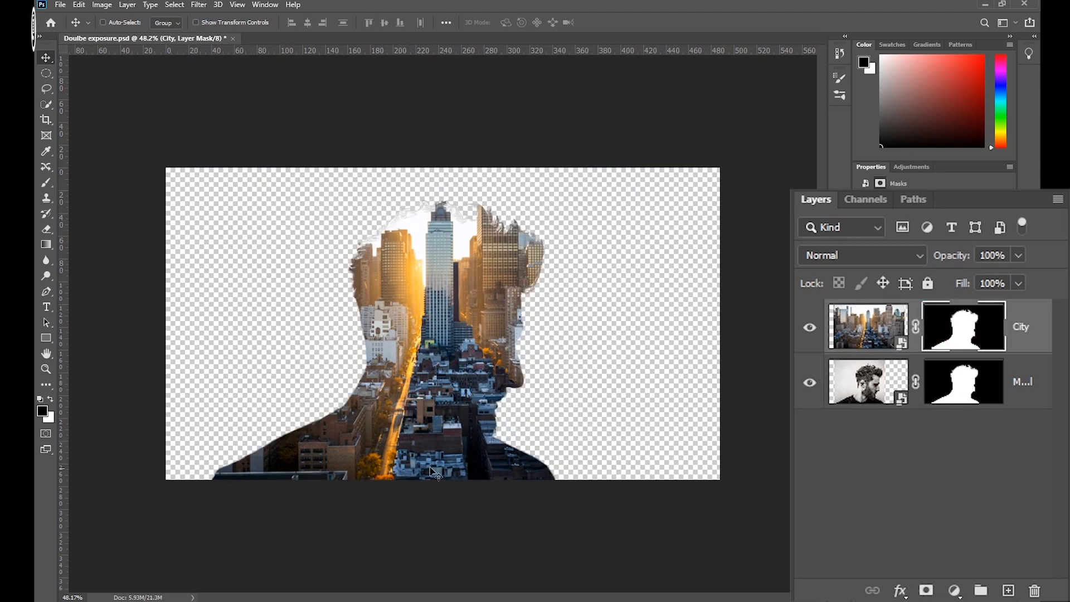
mouse_move(583, 450)
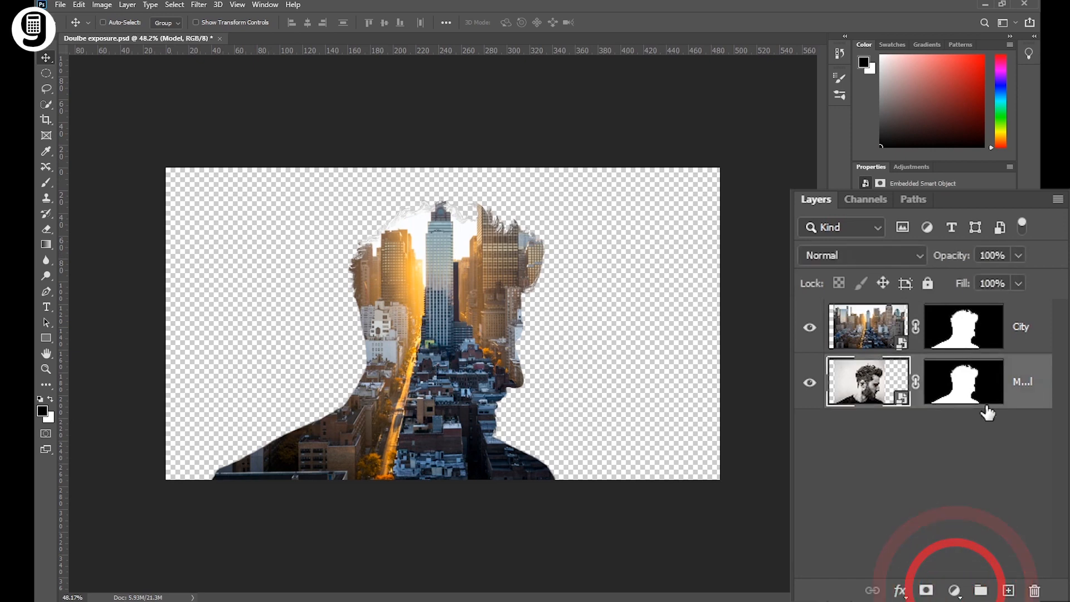
Step: Add a near-white #fcfffe Solid Color fill layer as the background
click(955, 591)
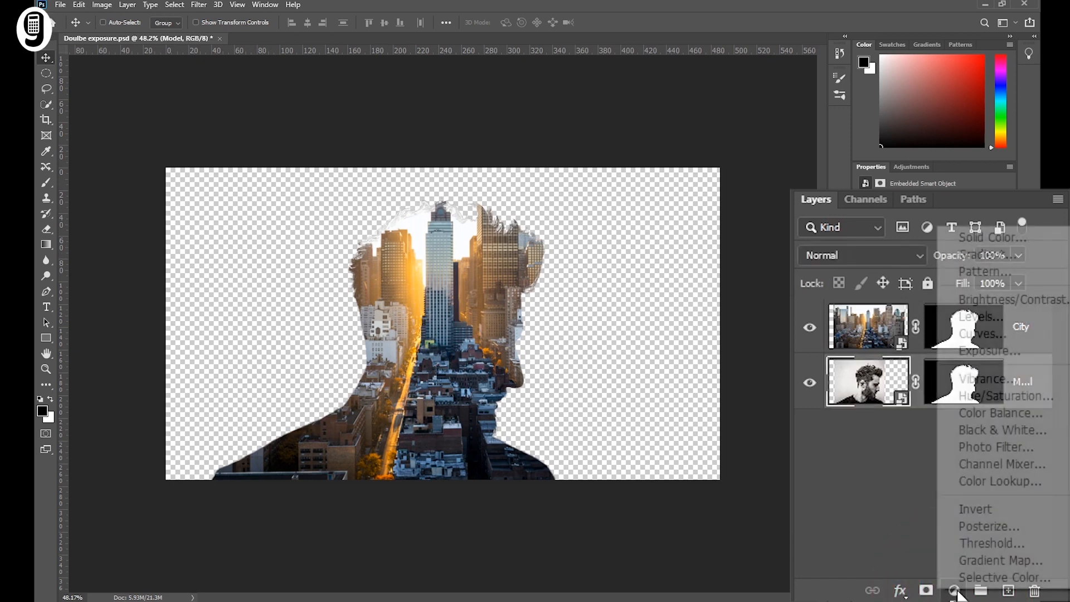
click(991, 236)
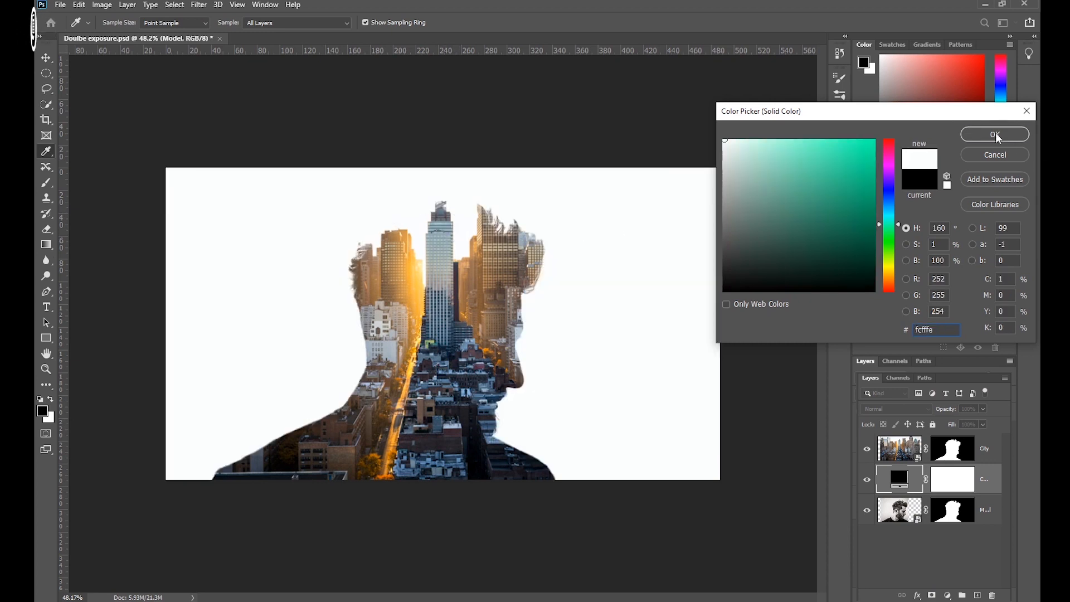
click(995, 135)
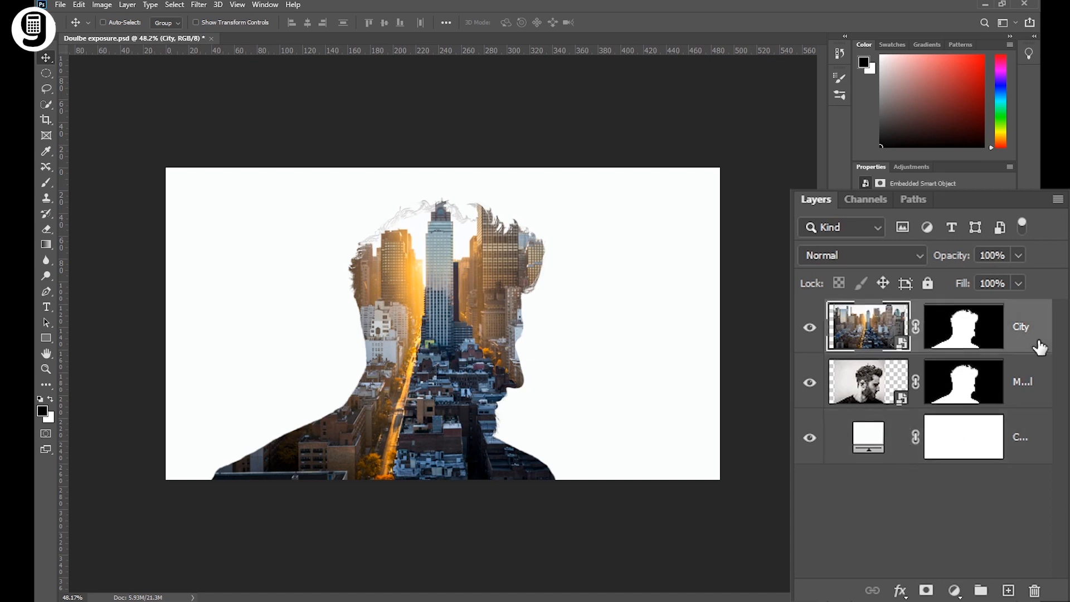
Step: Duplicate the City layer and give the copy a fresh empty mask
key(ctrl+j)
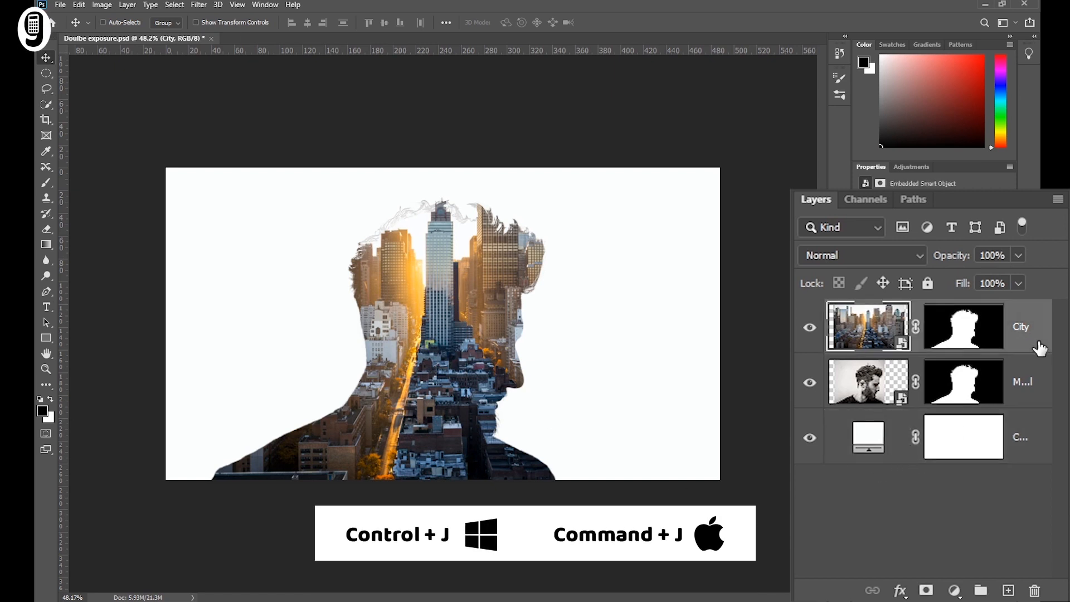
key(ctrl+j)
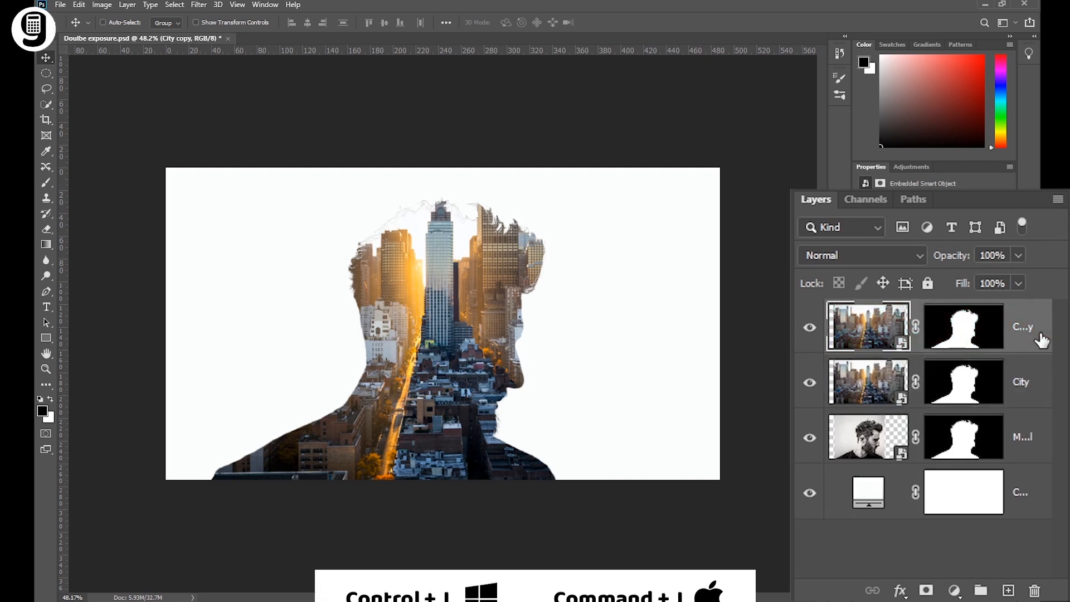
right_click(963, 325)
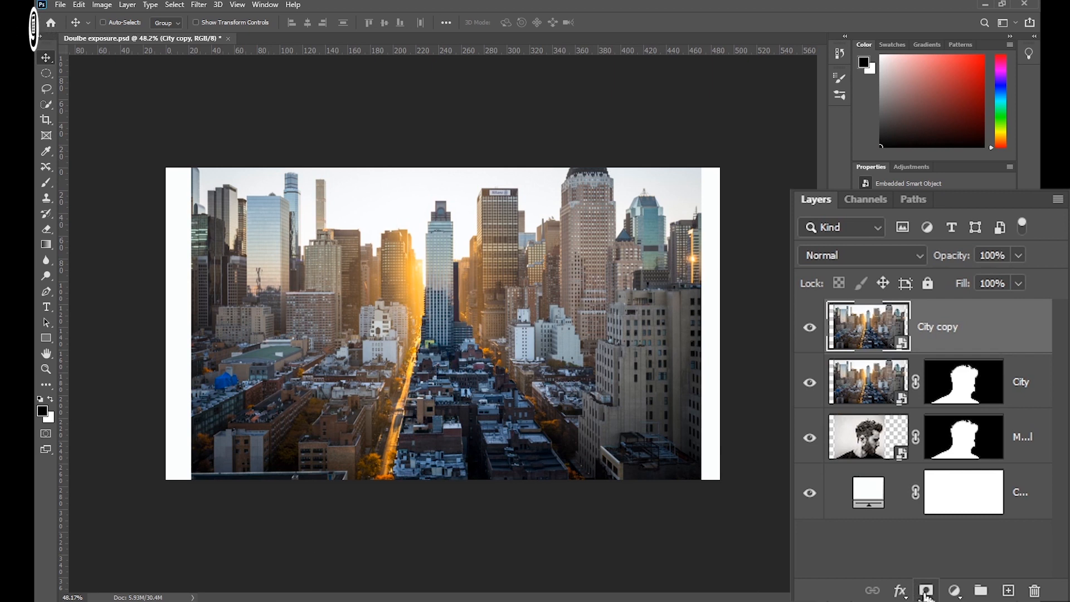
click(926, 590)
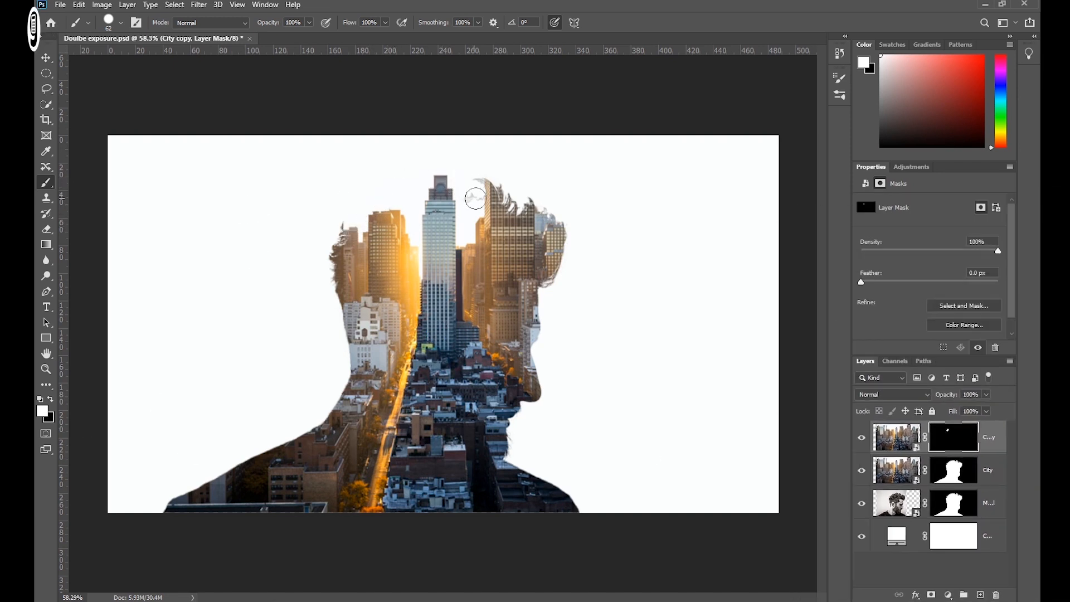
Step: Paint the copy's mask to reveal the tall skyscraper above the man's head
drag(476, 198, 510, 193)
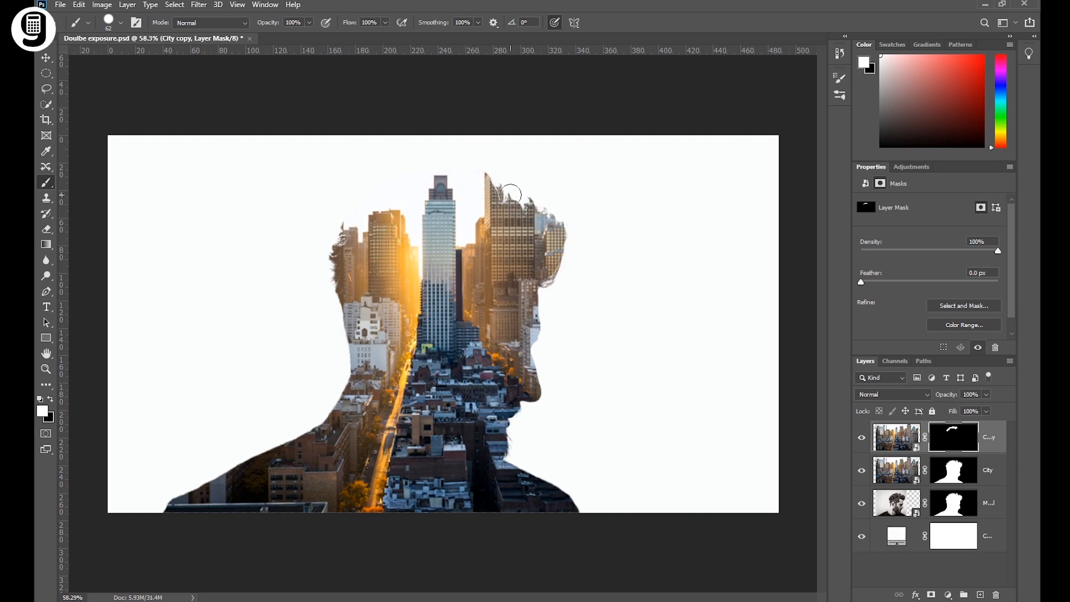
drag(509, 193, 500, 164)
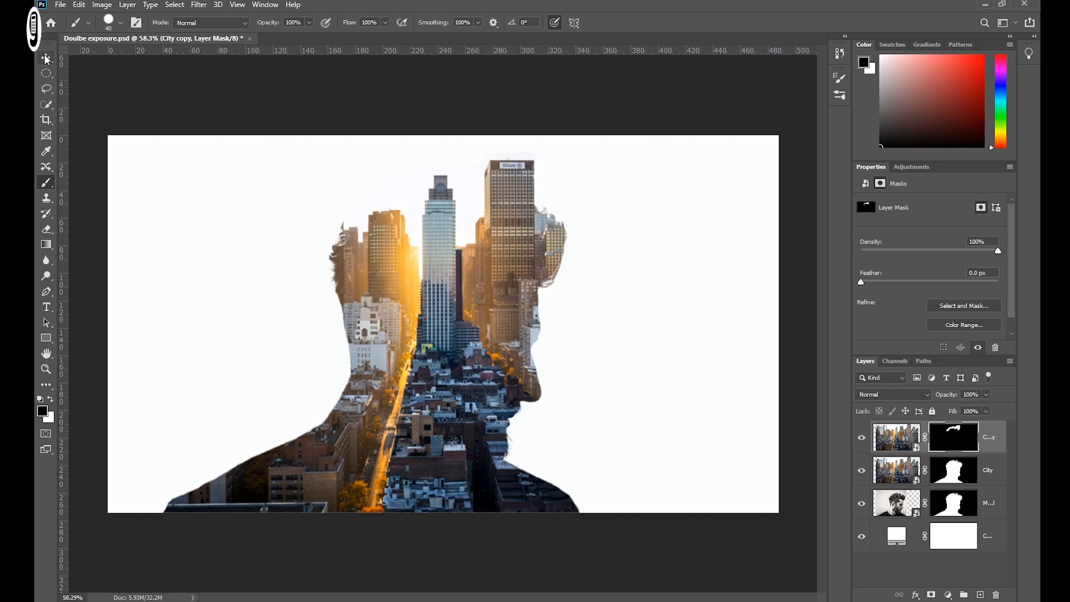
click(896, 469)
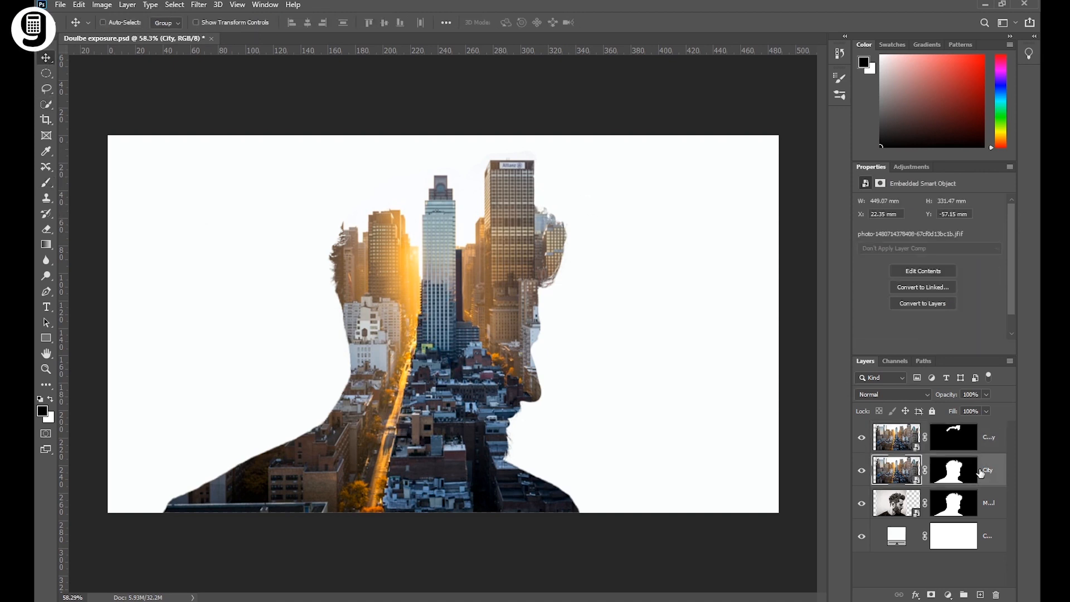
Step: Paint black at 50% on the City mask to reveal the man's face, beard and jaw
click(953, 469)
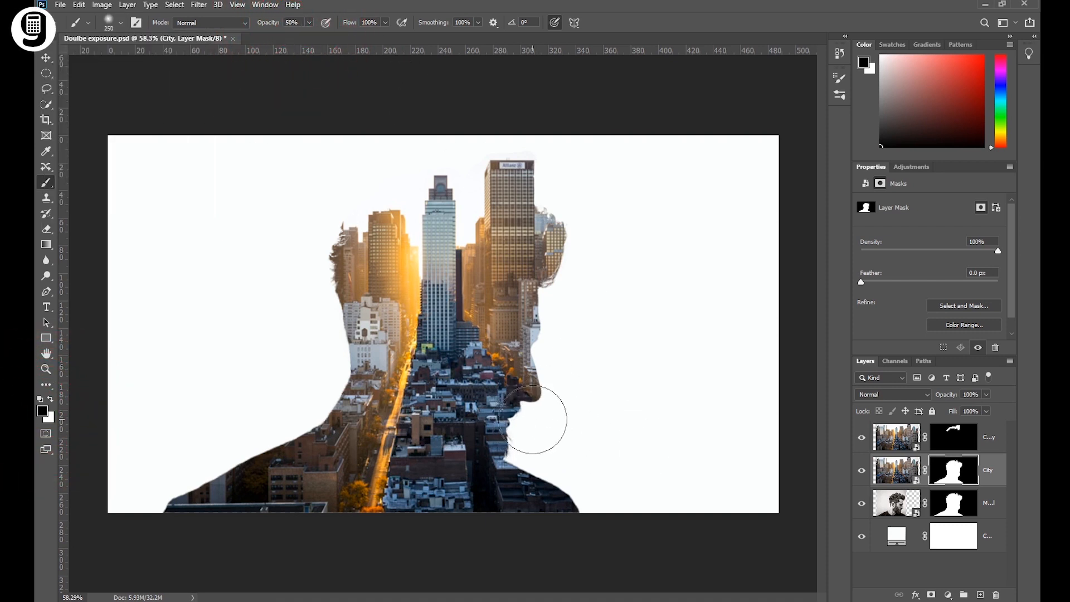
drag(533, 421, 525, 403)
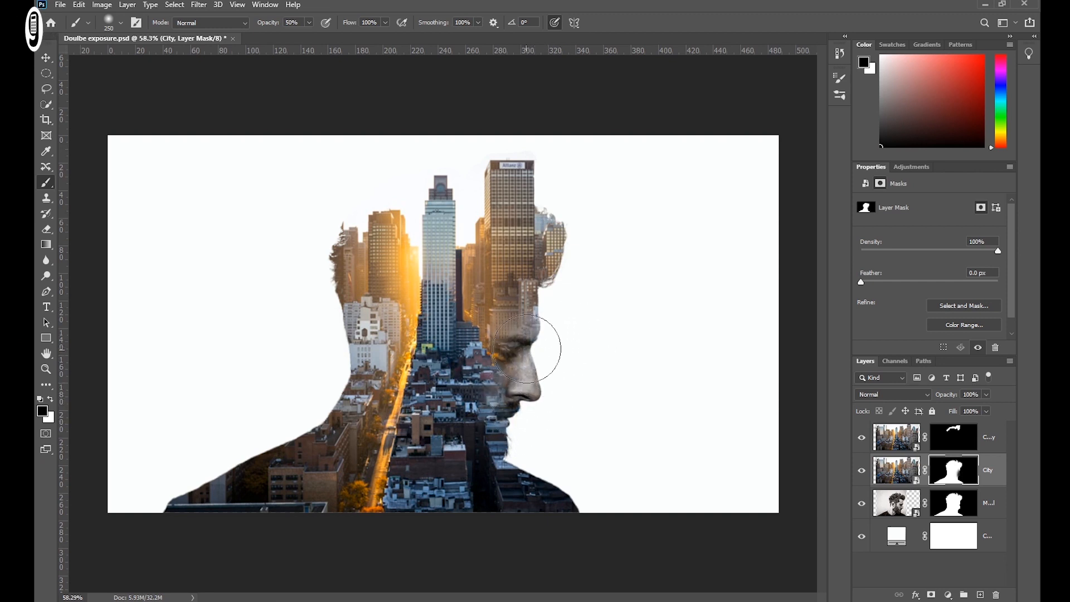
drag(528, 349, 508, 360)
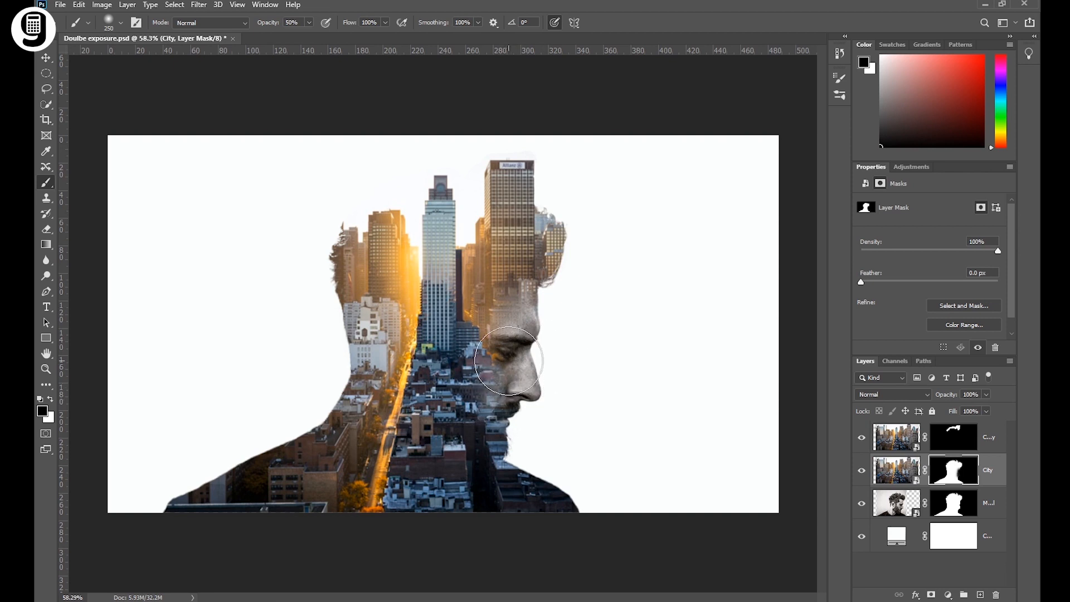
drag(508, 360, 533, 437)
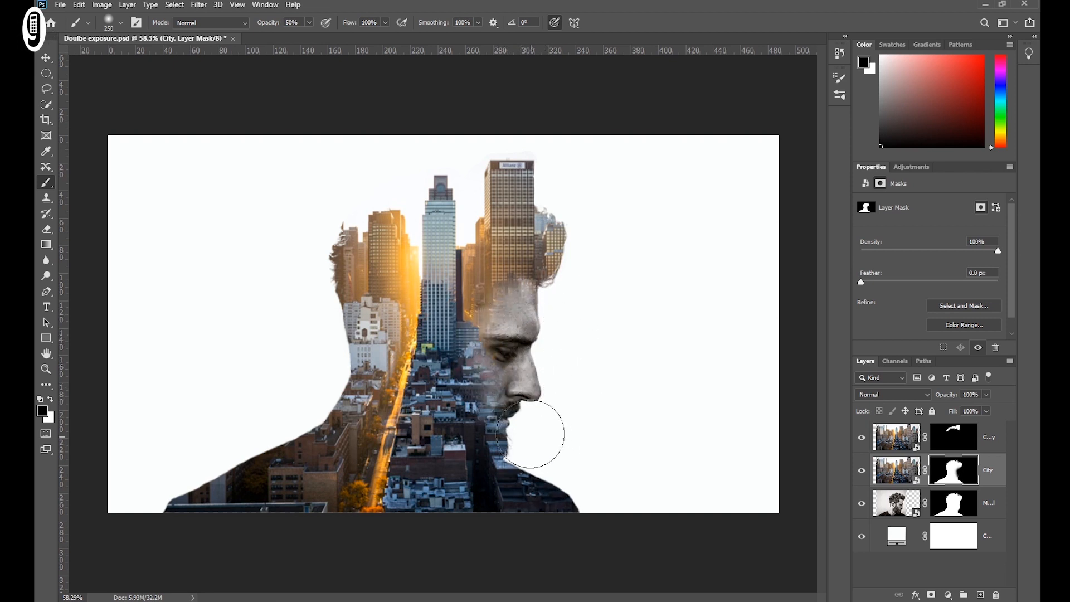
drag(533, 434, 505, 347)
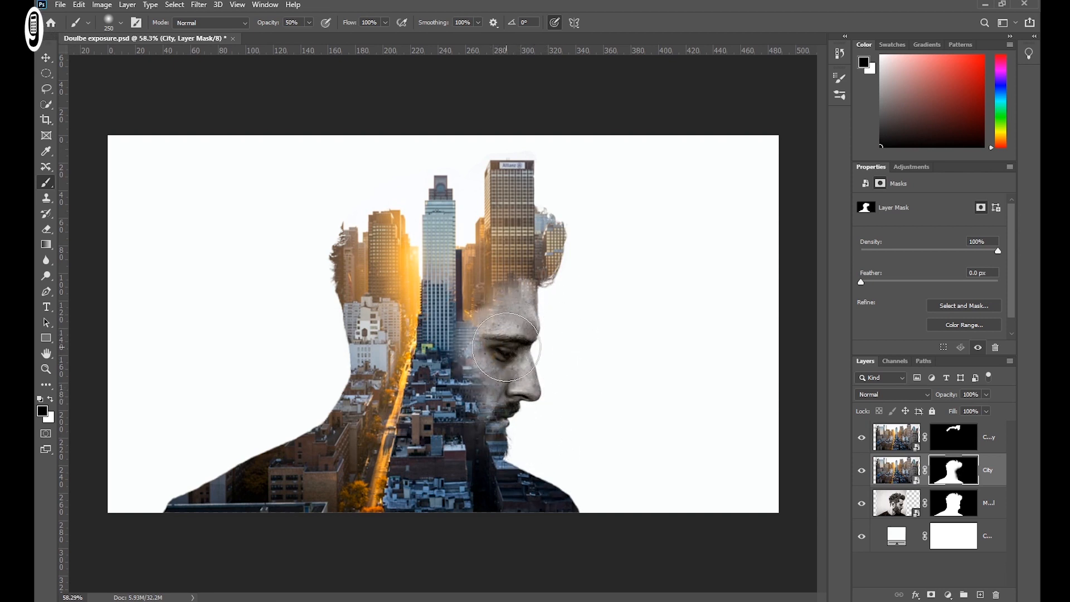
mouse_move(643, 396)
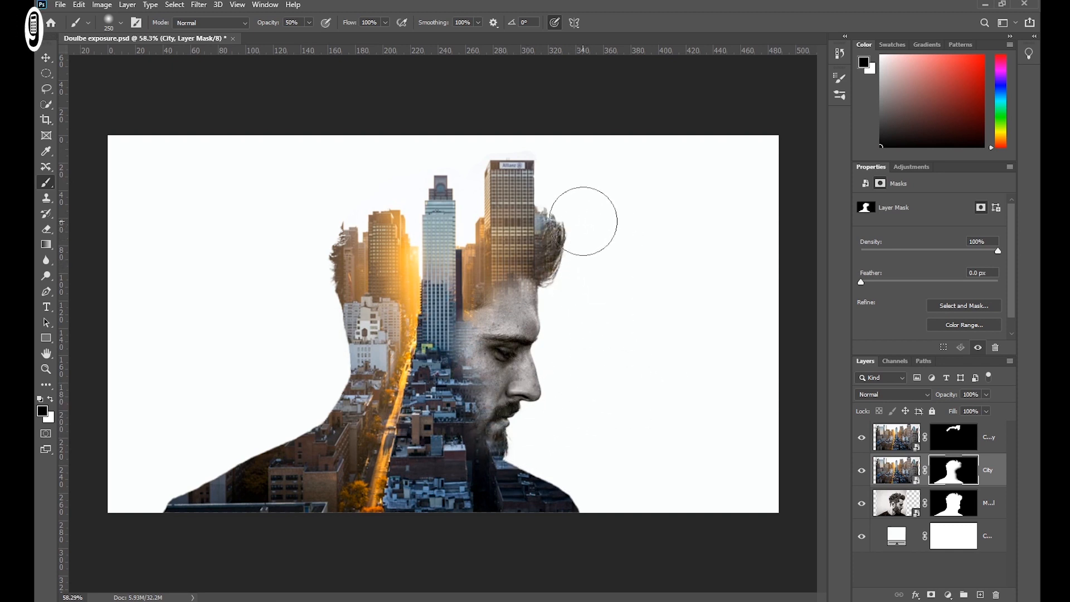
Step: Reveal the man's hair at the top and his dark shirt at the lower left
drag(583, 221, 582, 462)
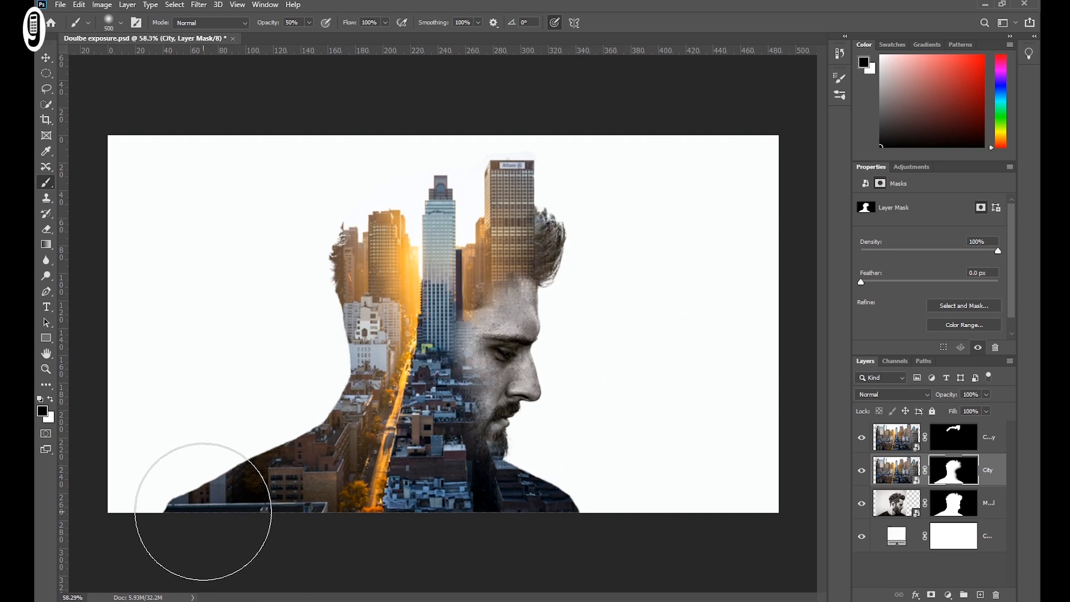
drag(202, 509, 268, 511)
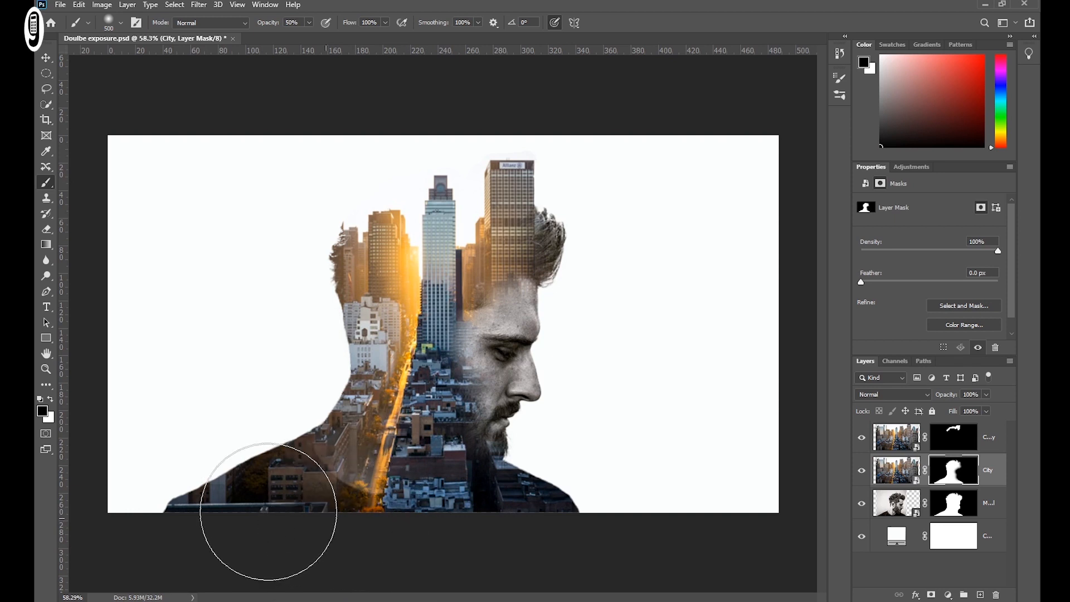
drag(266, 515, 296, 454)
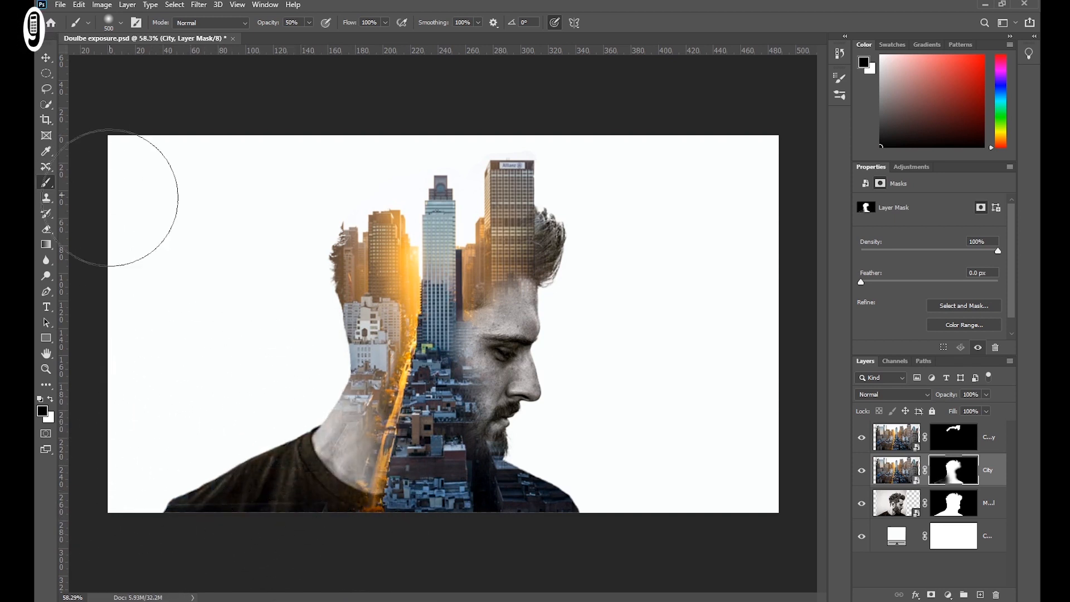
click(45, 58)
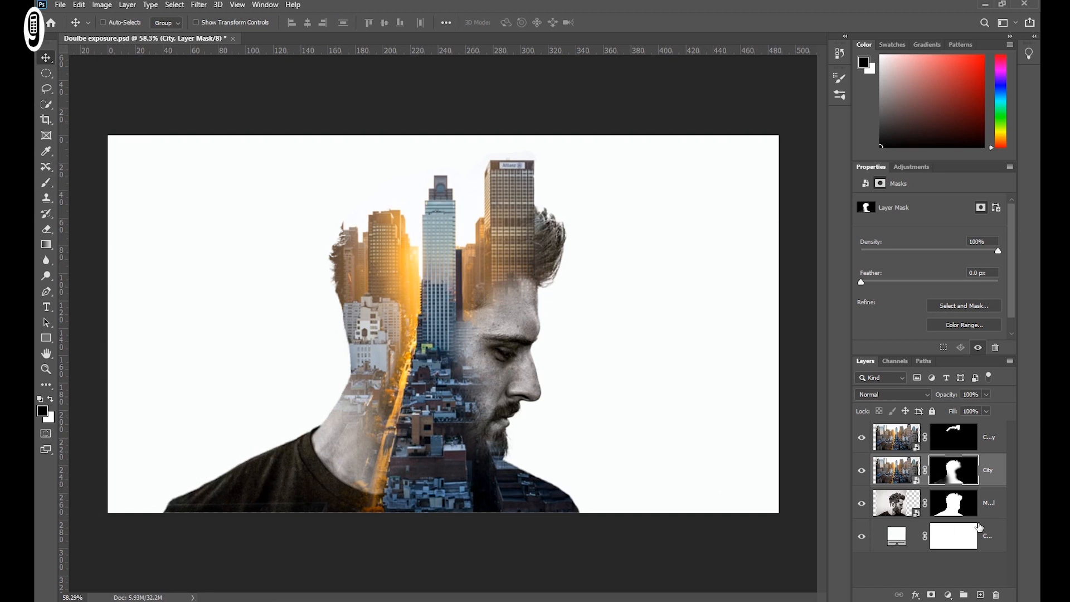
Step: Add a Gradient Map clipped to the man's layer and open its gradient editor
click(897, 503)
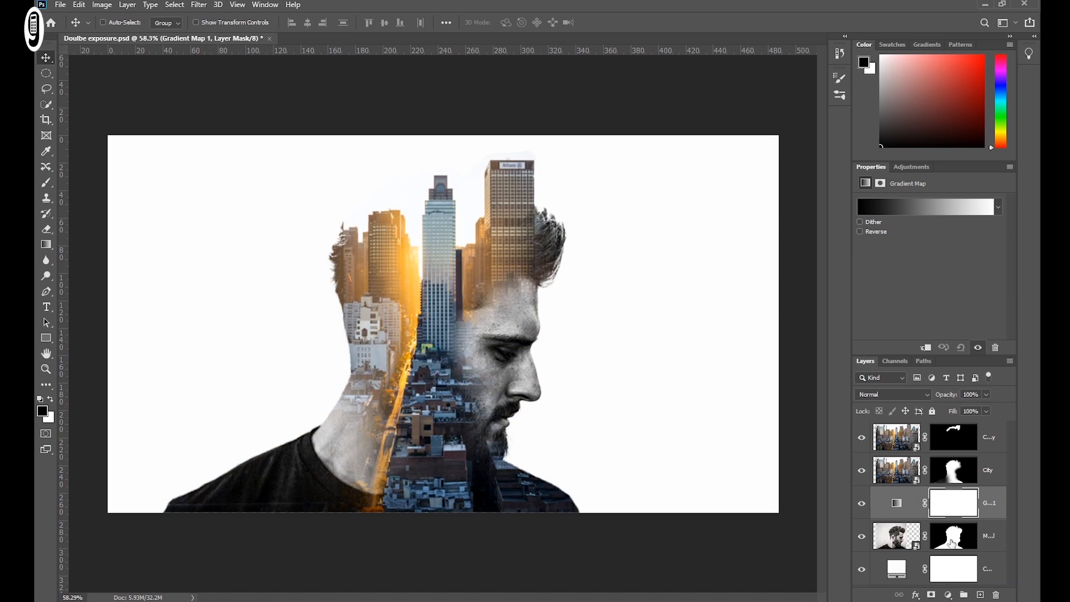
right_click(953, 503)
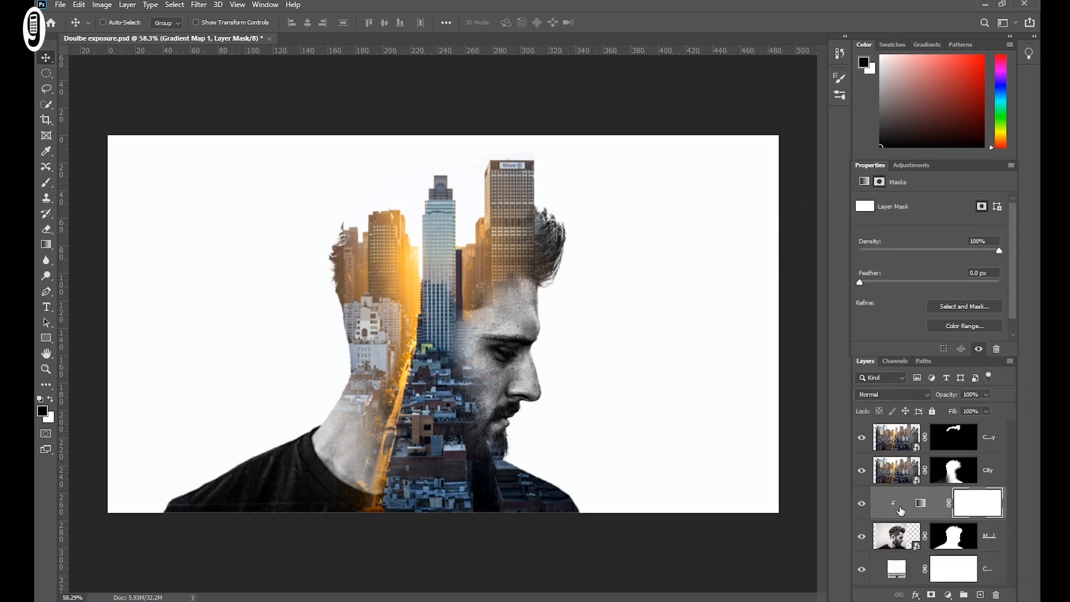
click(896, 503)
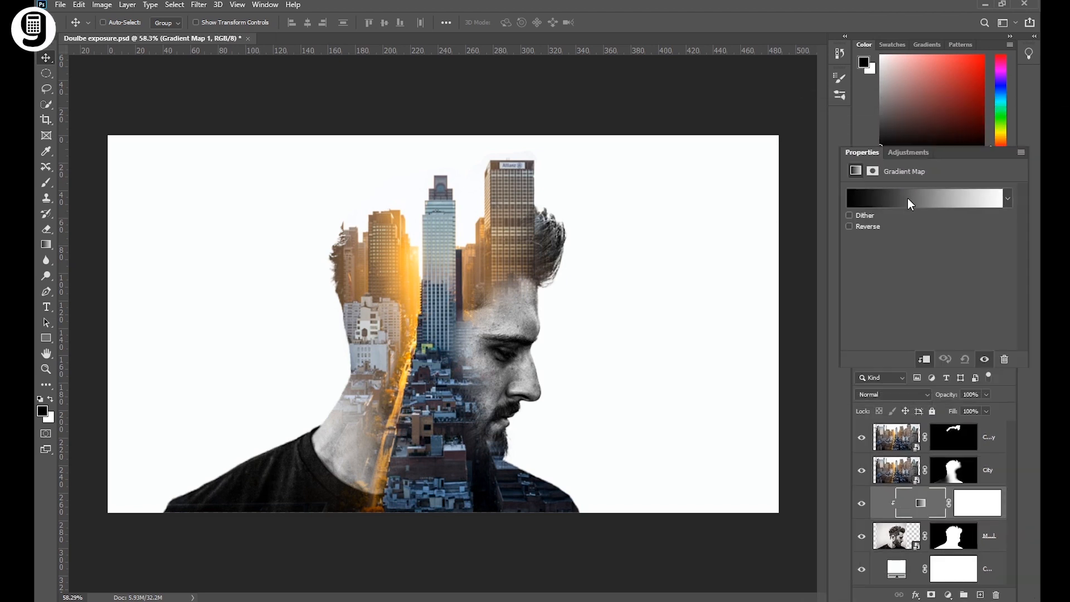
click(926, 198)
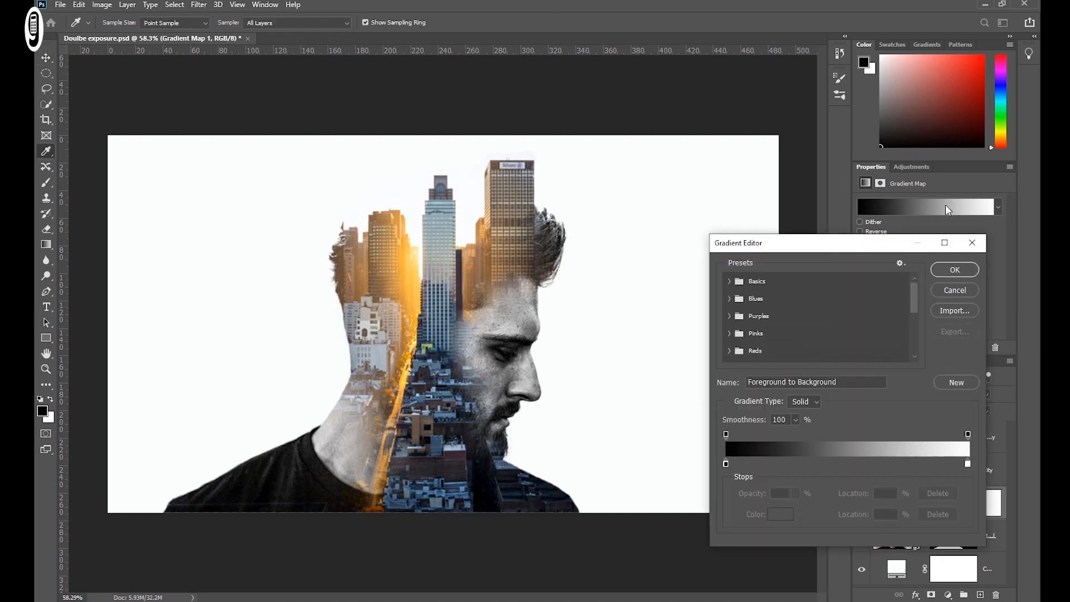
Step: Set the gradient stops to dark brown #2a1803 and warm yellow #f9d077 and confirm
click(968, 464)
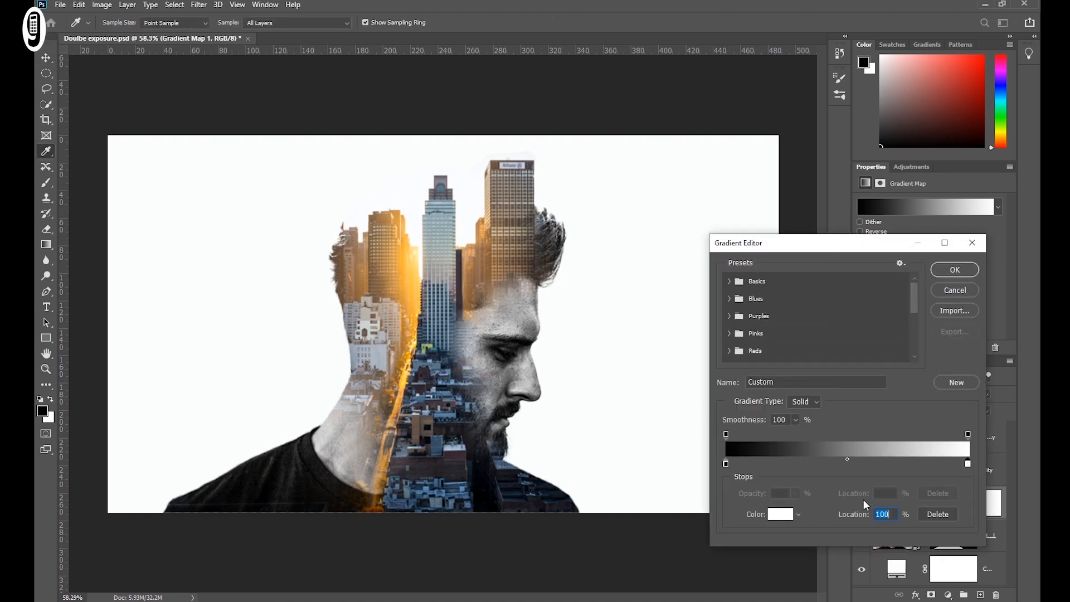
click(780, 514)
text(f9d077)
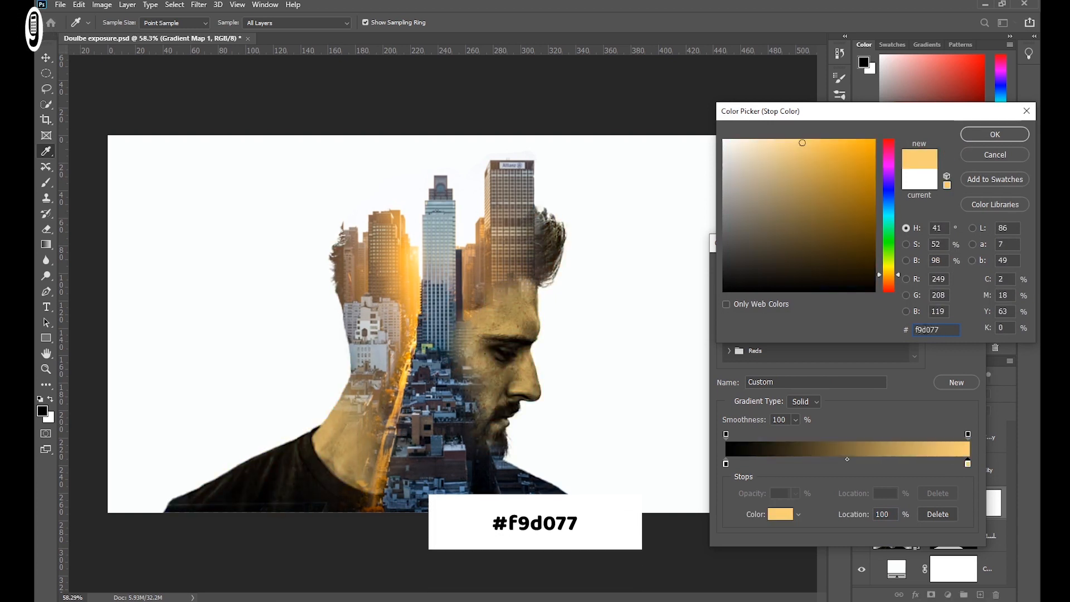
click(993, 134)
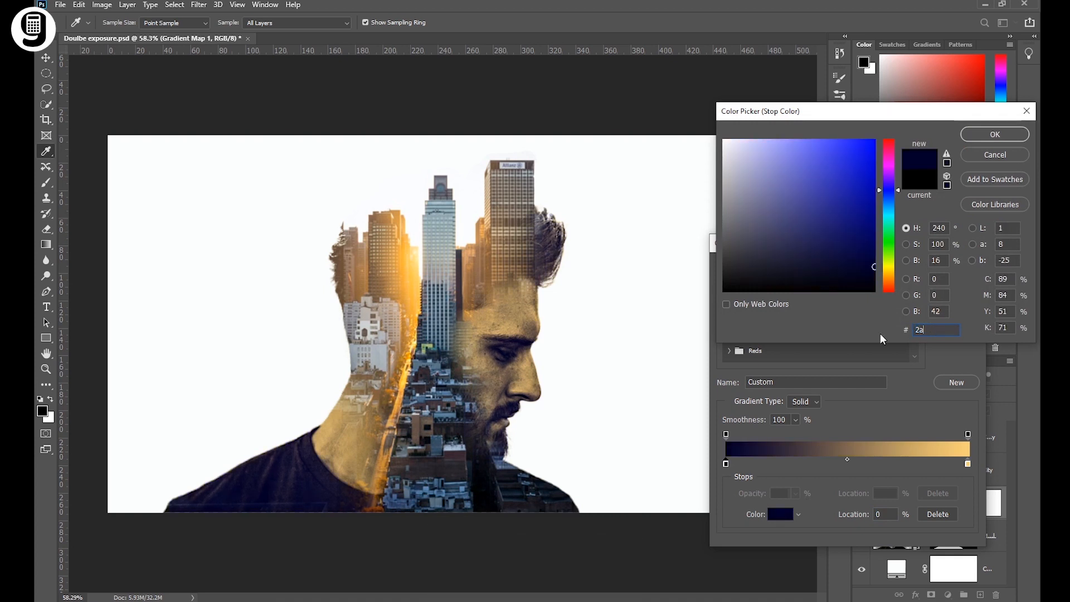
text(2a1803)
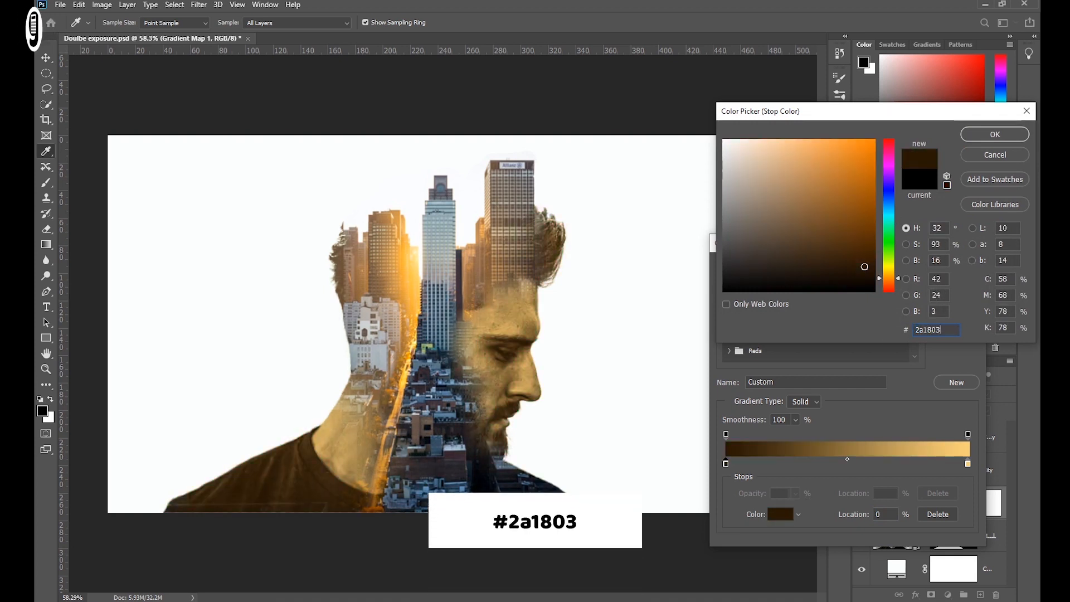
click(993, 134)
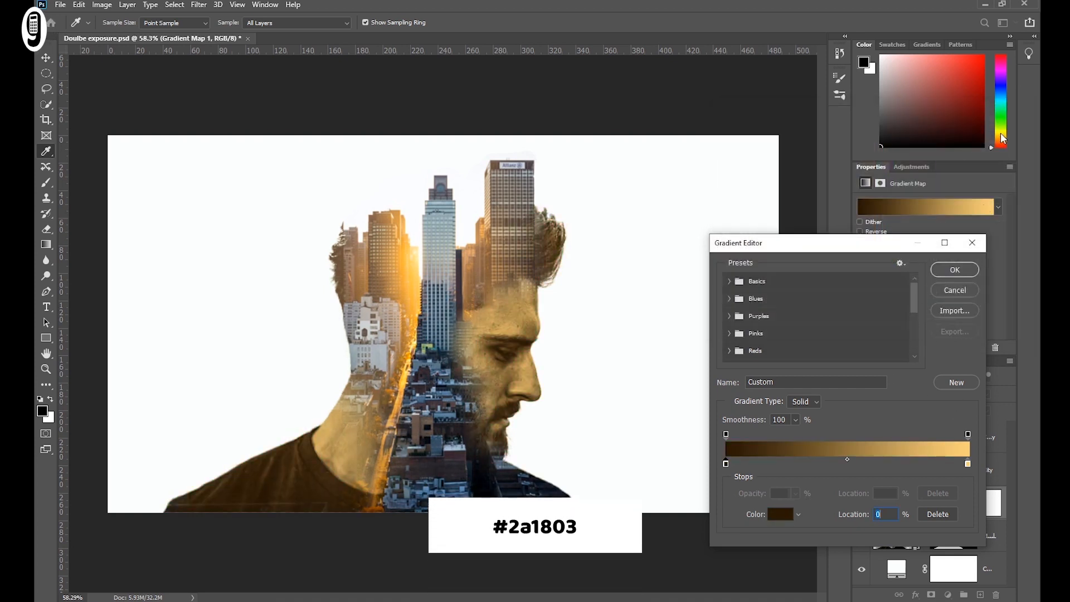
click(953, 269)
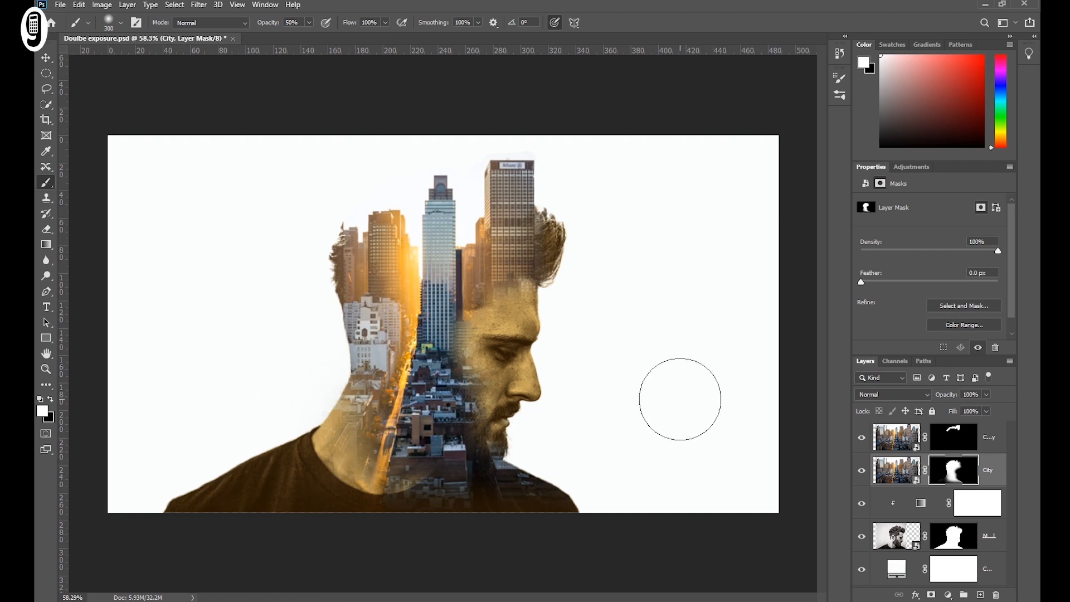
mouse_move(677, 400)
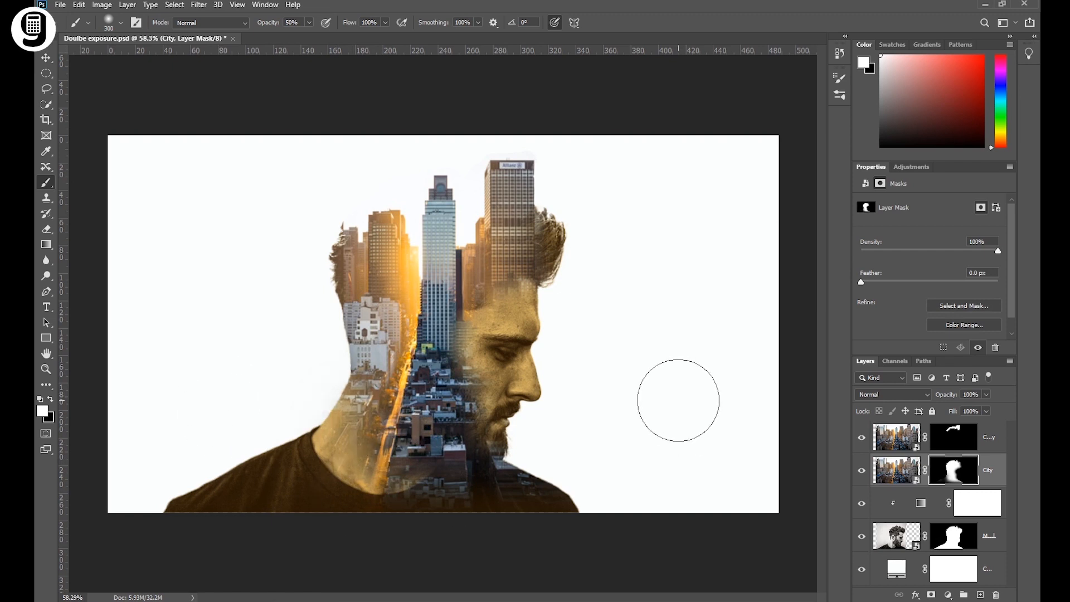
click(45, 58)
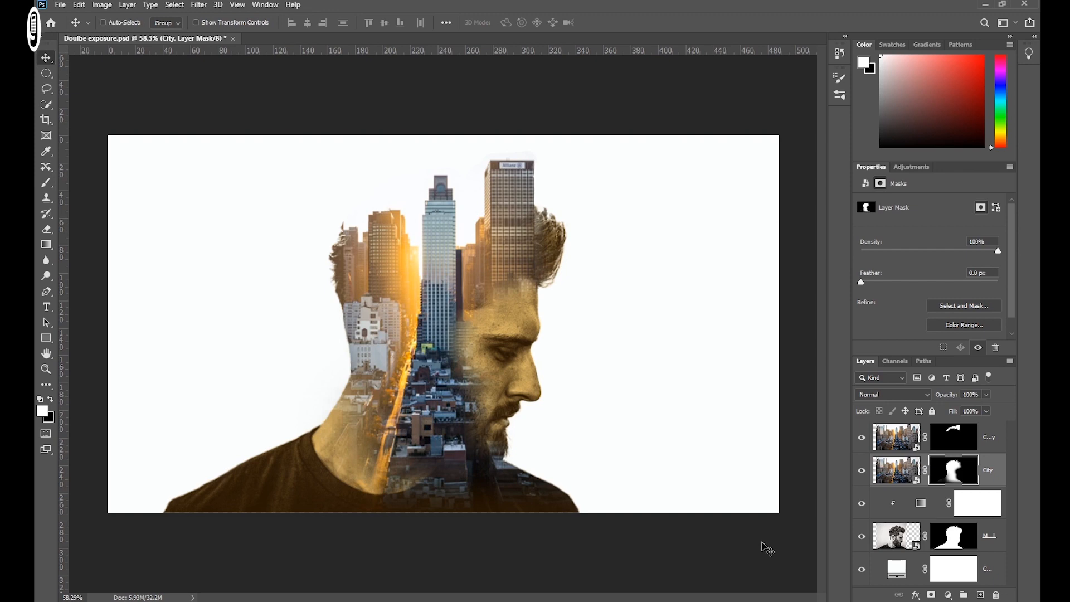